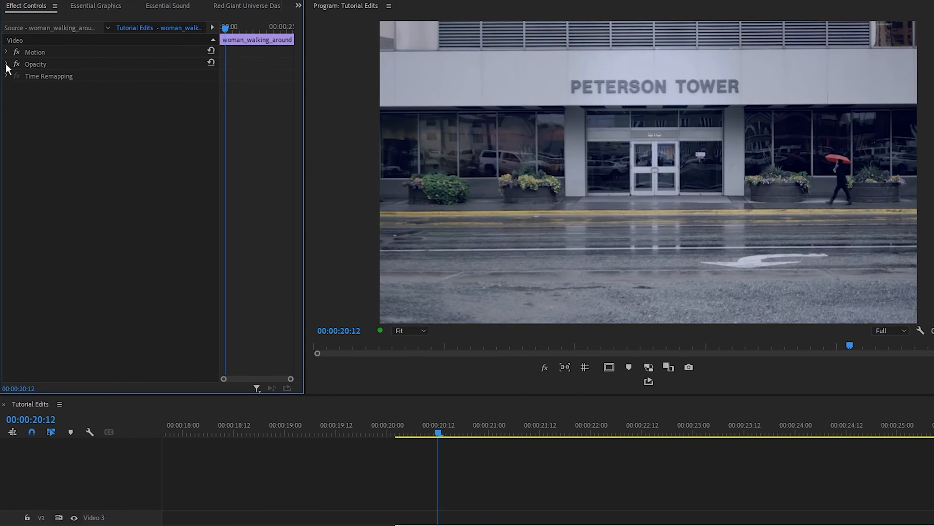
# - Expand the upper clip's Opacity properties to reveal its mask tools
pyautogui.click(6, 64)
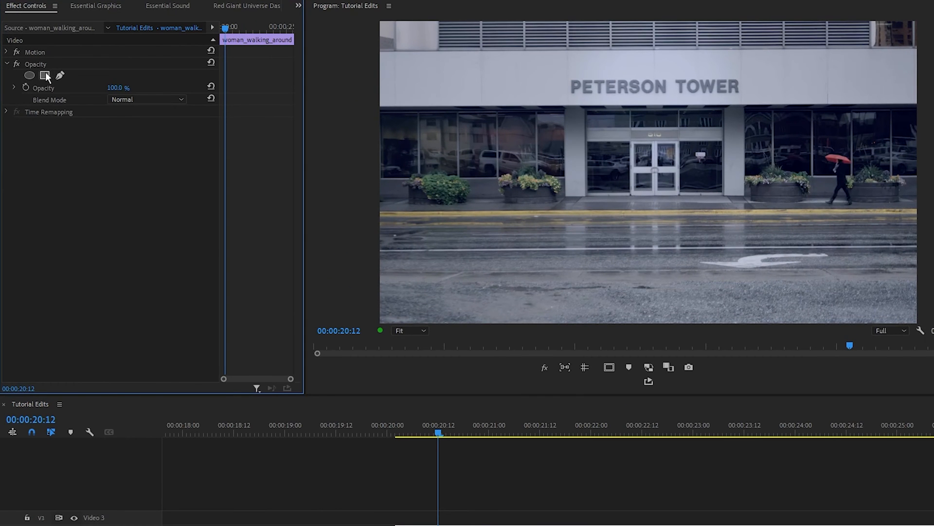
# - Add a rectangle mask and reshape it into a thin white-wall strip above the lettering
pyautogui.click(44, 75)
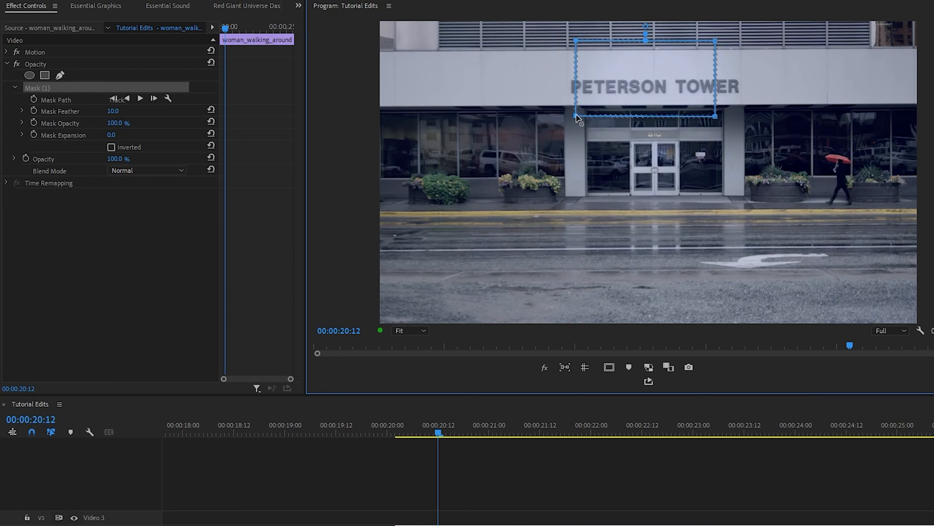
pyautogui.moveTo(576, 118); pyautogui.dragTo(750, 118)
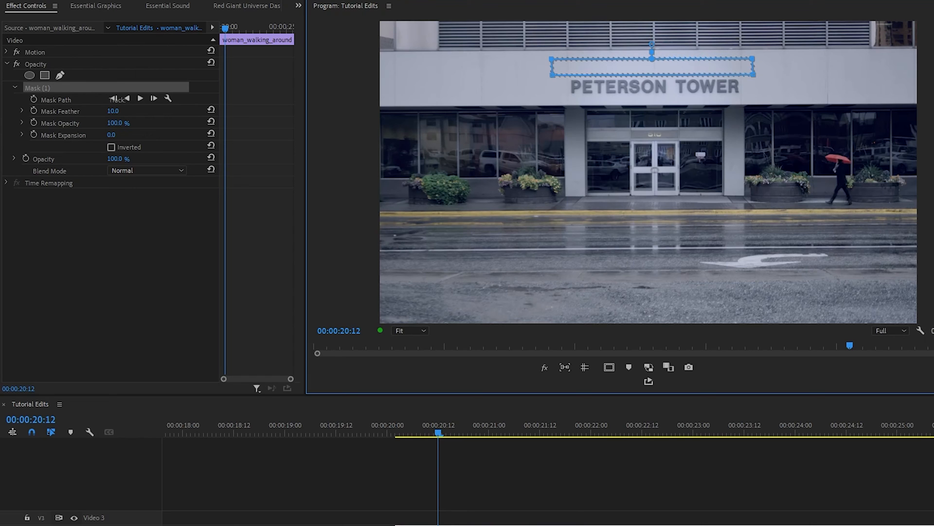
# - Lower the clip to Position 1920, 1218 so the patch covers the lettering, then begin editing Mask Feather
pyautogui.click(6, 51)
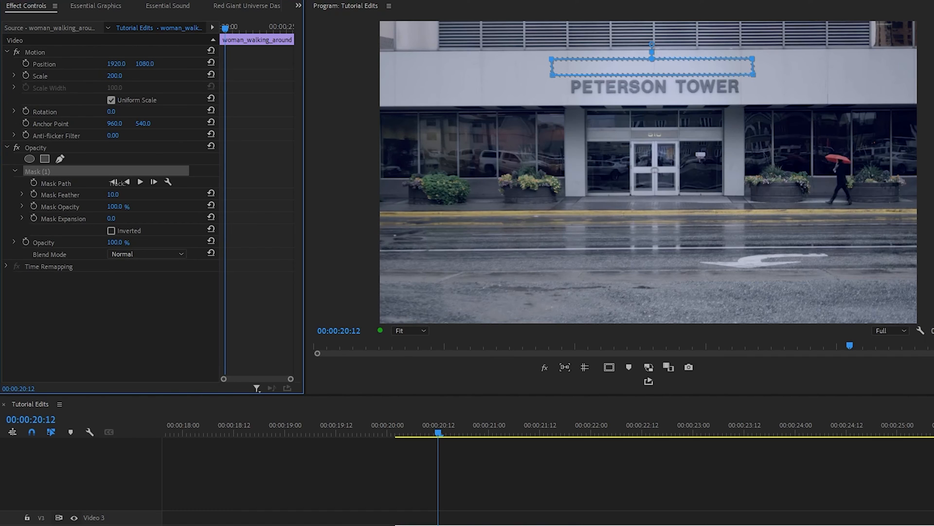
pyautogui.click(116, 64)
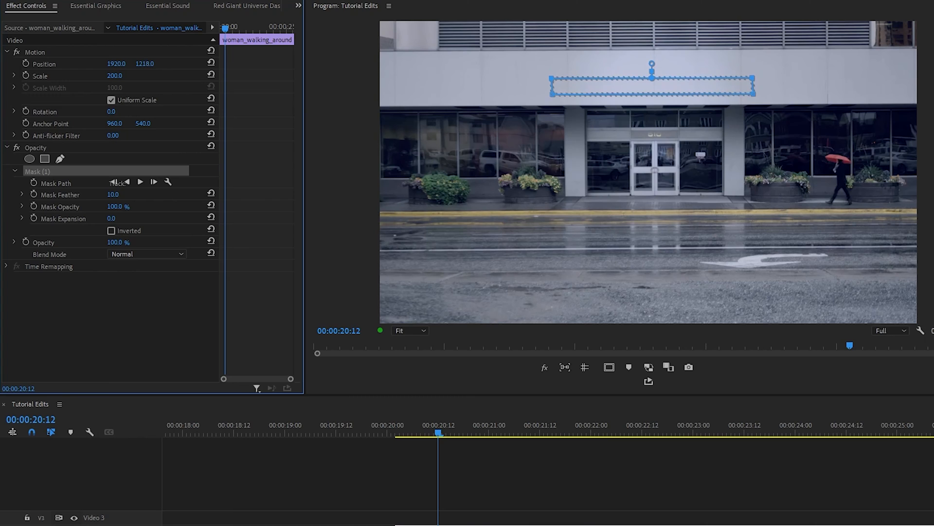
pyautogui.moveTo(190, 96)
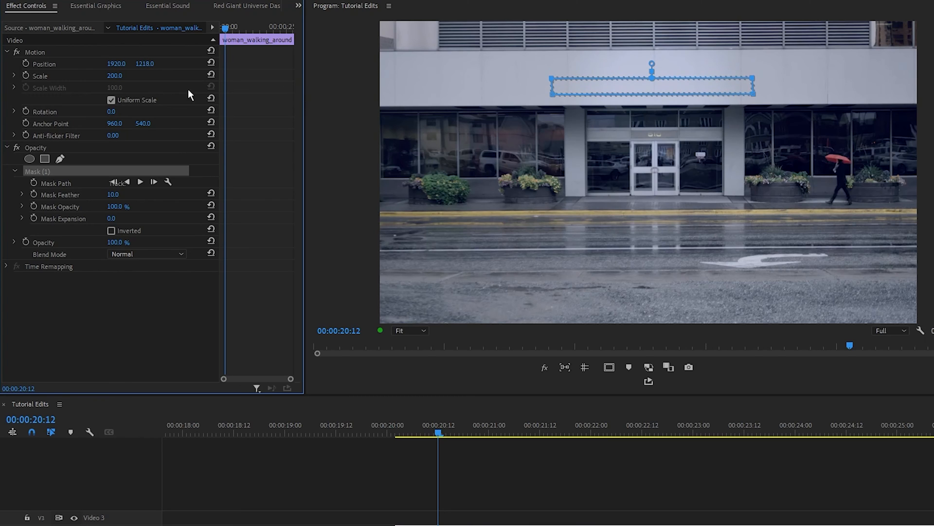
pyautogui.doubleClick(112, 195)
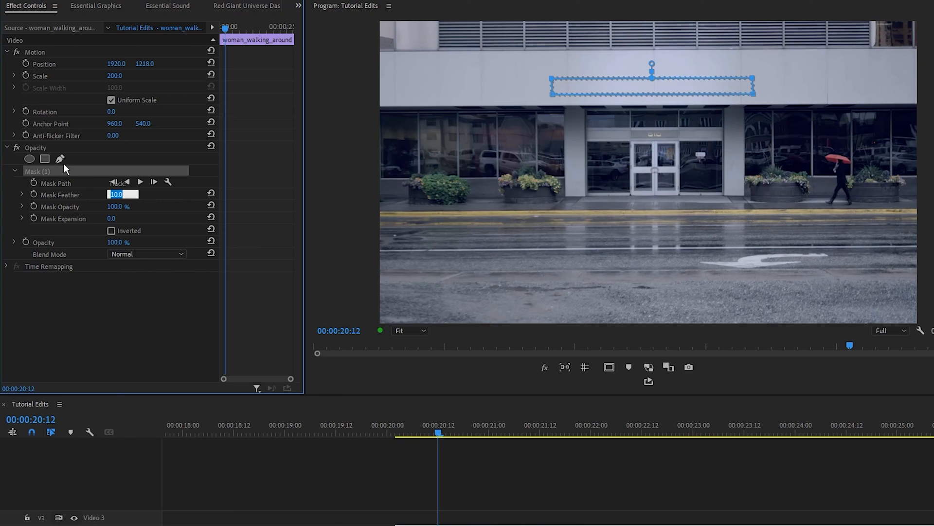